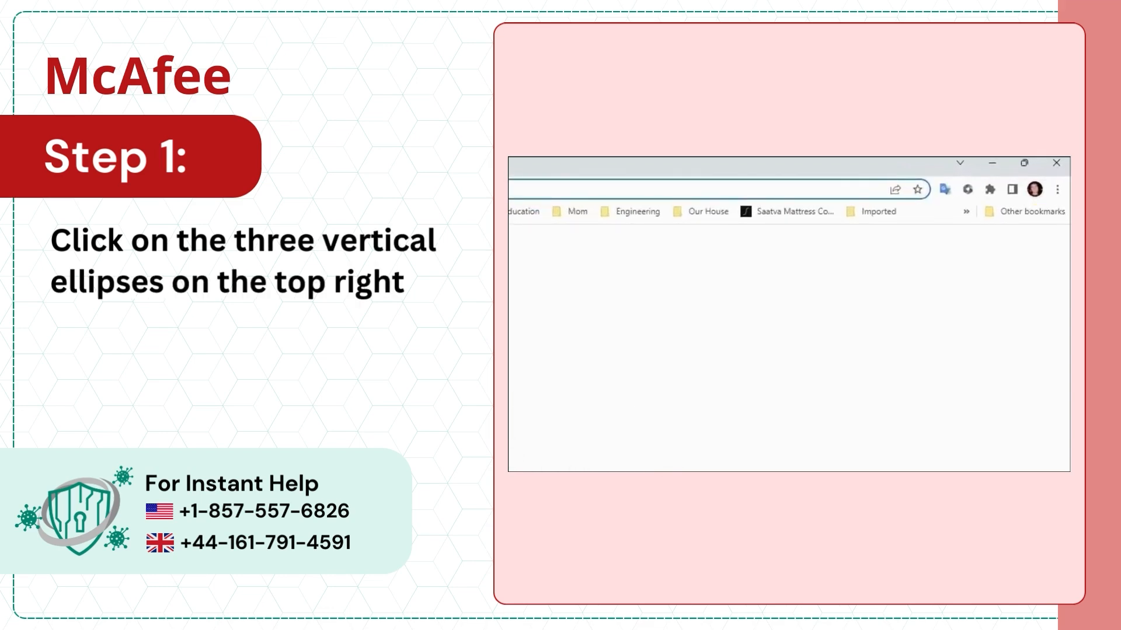
- Open Chrome Settings from the three-dot menu and go to the Search engine section
left_click(1058, 189)
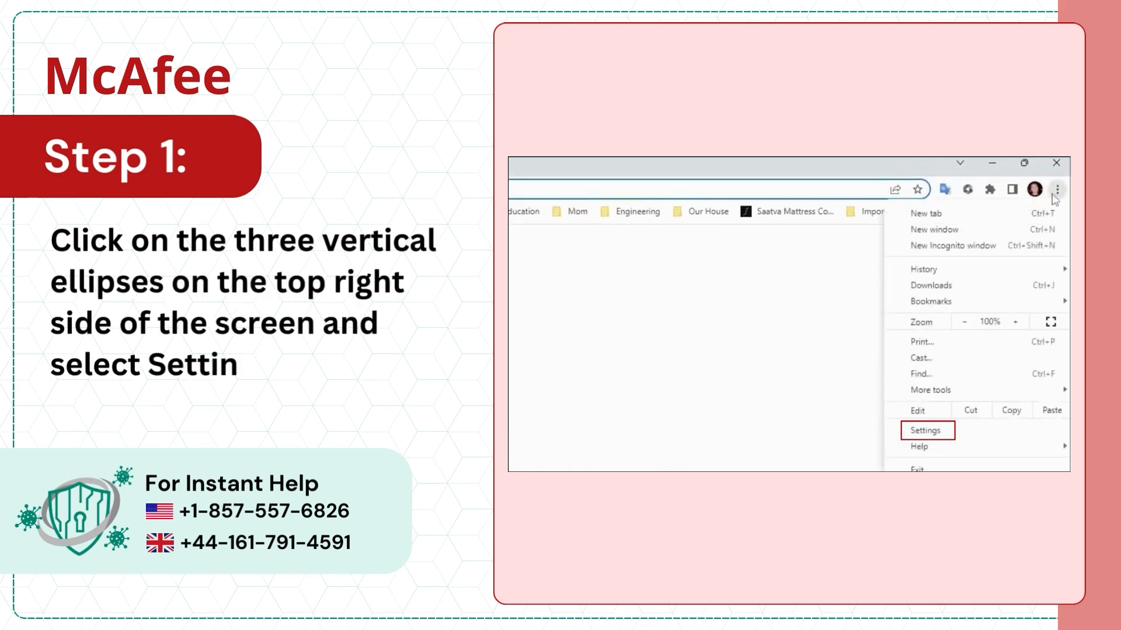
left_click(931, 430)
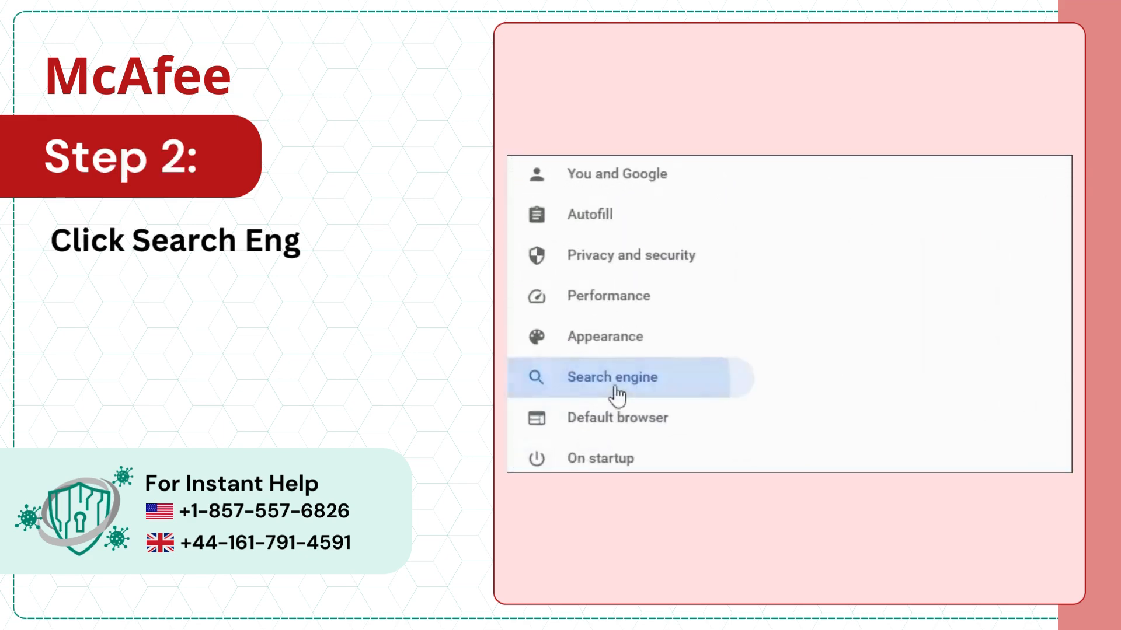
left_click(612, 377)
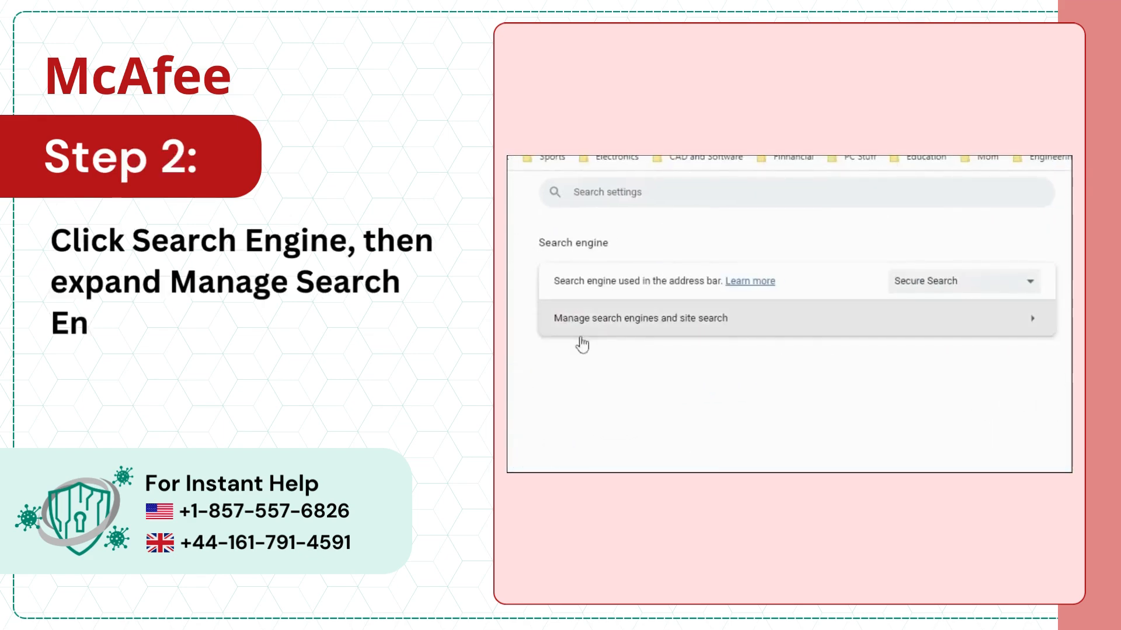
mouse_move(1000, 337)
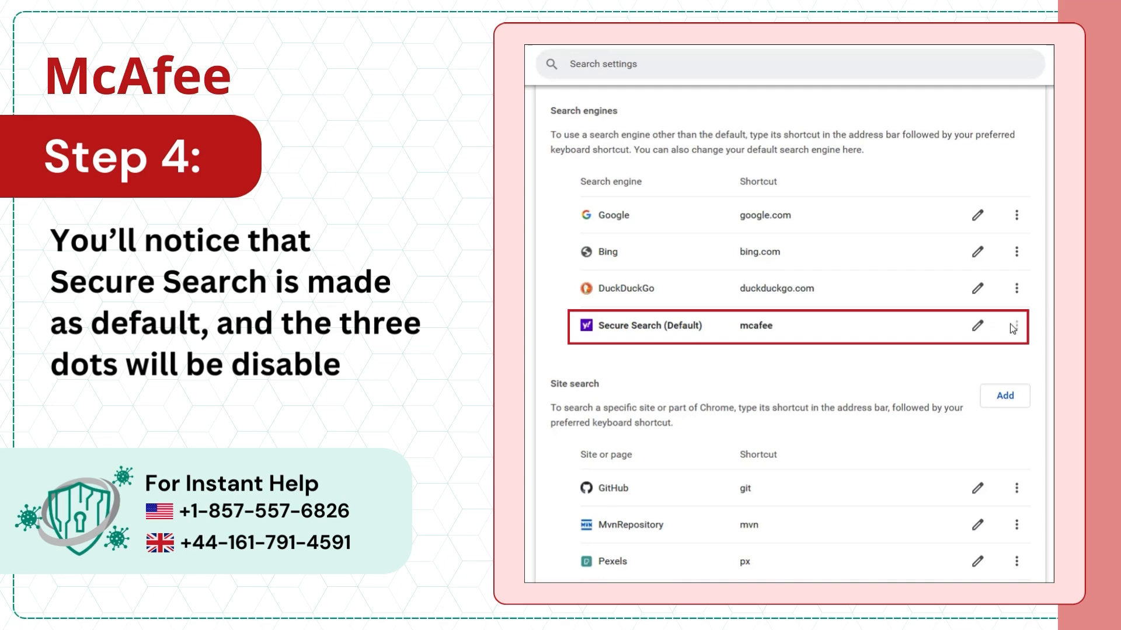
- Expand the search engine list and show the Google search engine's options
left_click(1015, 215)
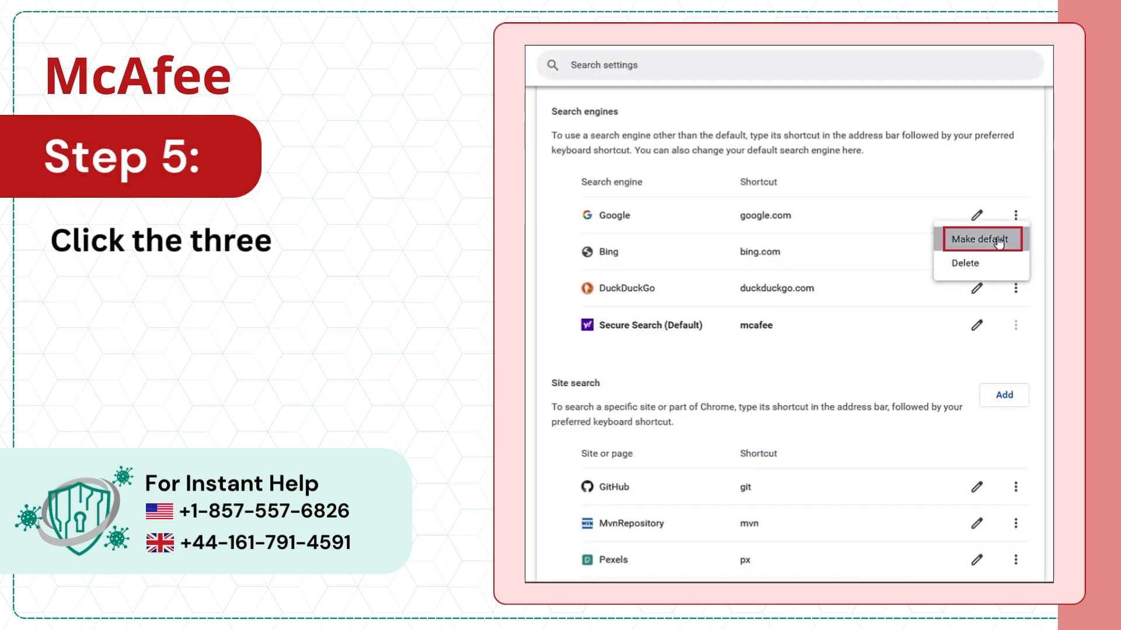
- Keep Google's Make default option showing while Secure Search remains default
type("dots next to the search engine you wa")
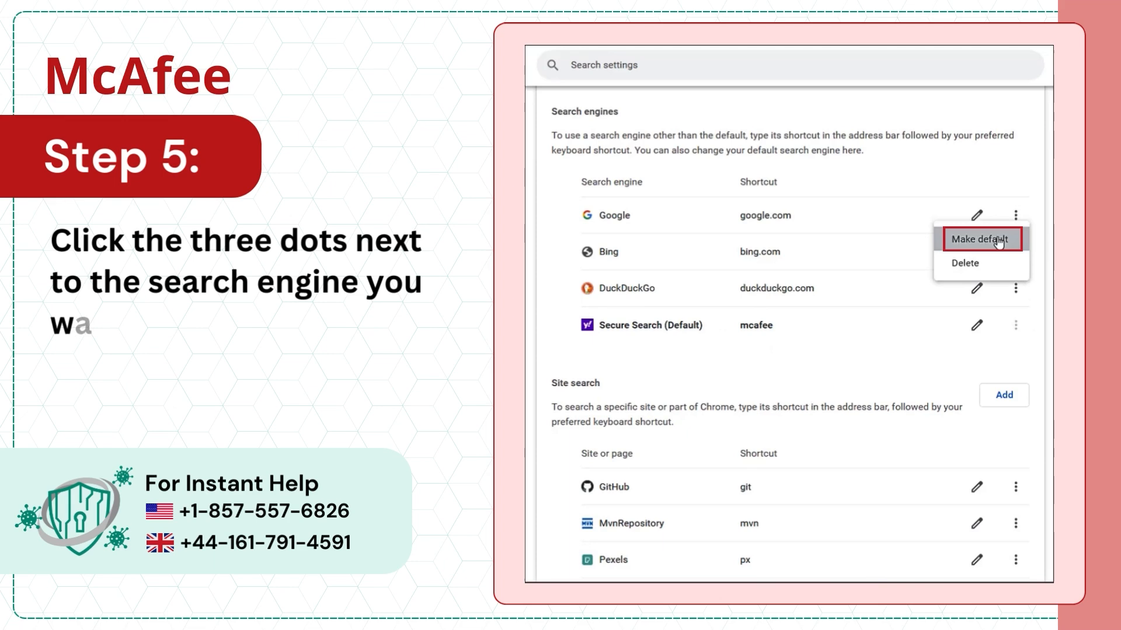